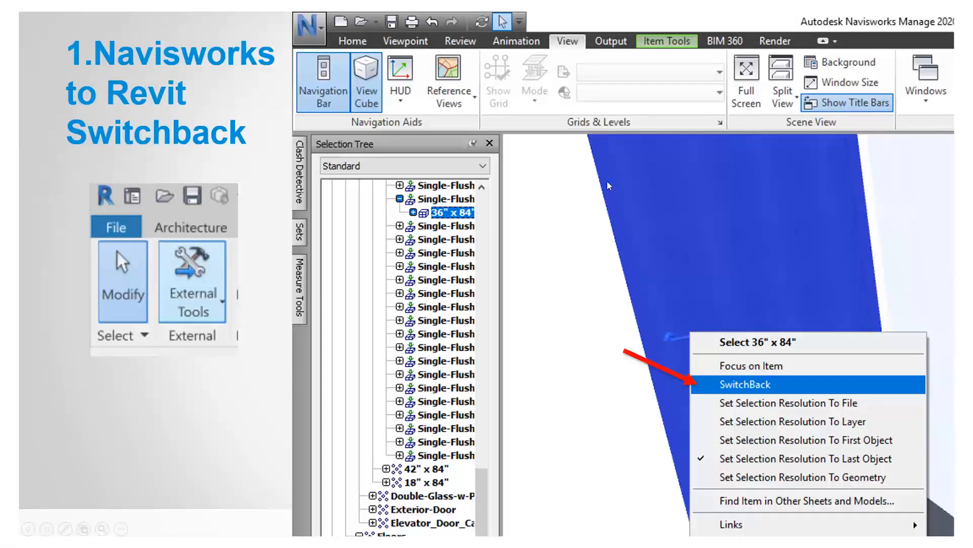
SwitchBack the 36" x 84" door to Revit, opening its Navisworks SwitchBack 3D view.
left_click(747, 384)
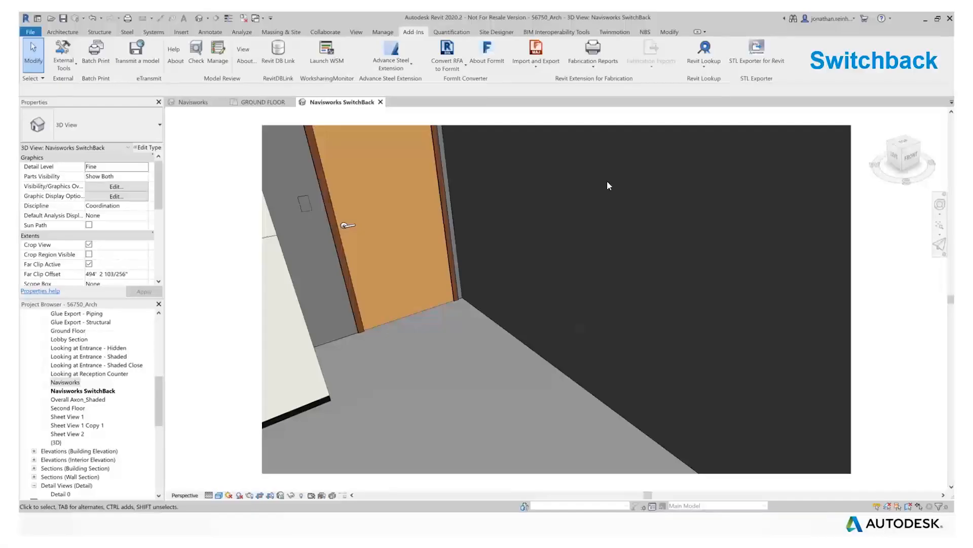